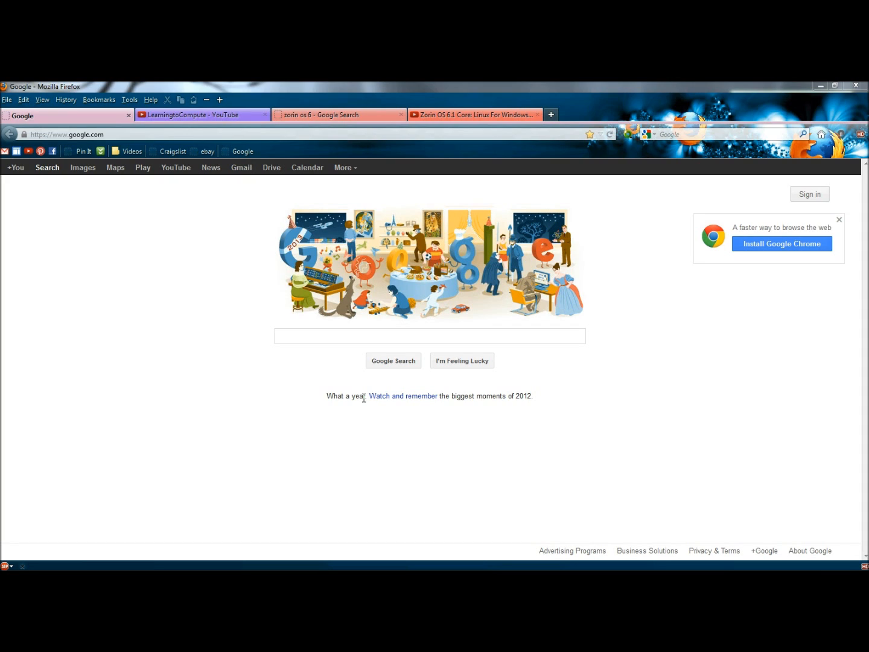
pyautogui.moveTo(197, 230)
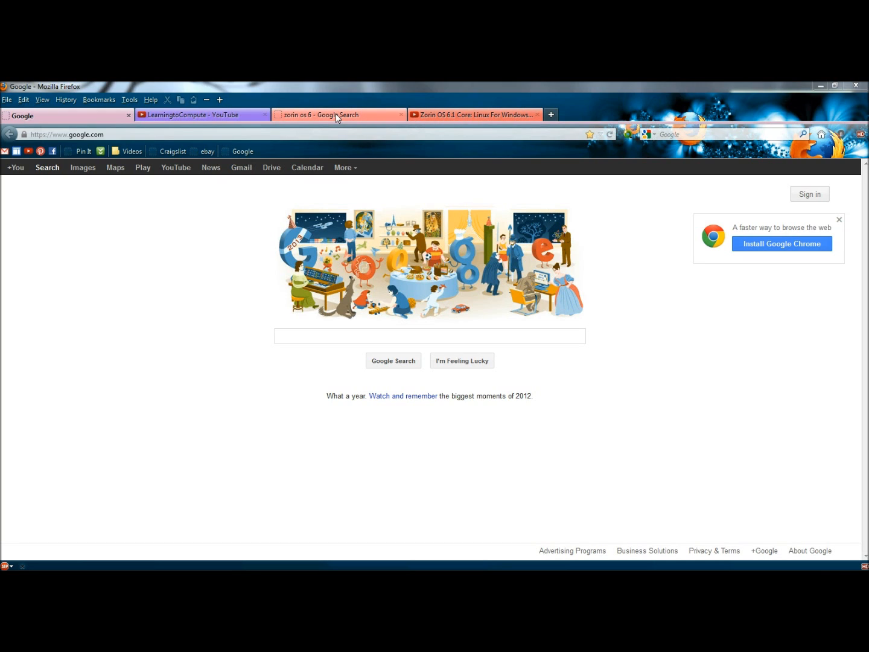
# - Switch to the 'zorin os 6 - Google Search' tab, then open a new Google tab
pyautogui.click(337, 115)
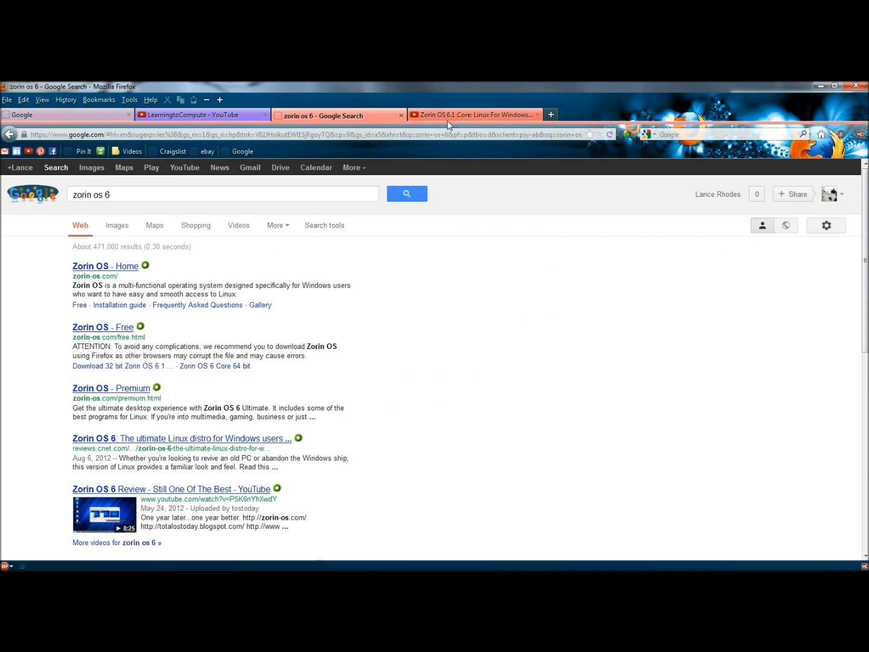
pyautogui.click(474, 115)
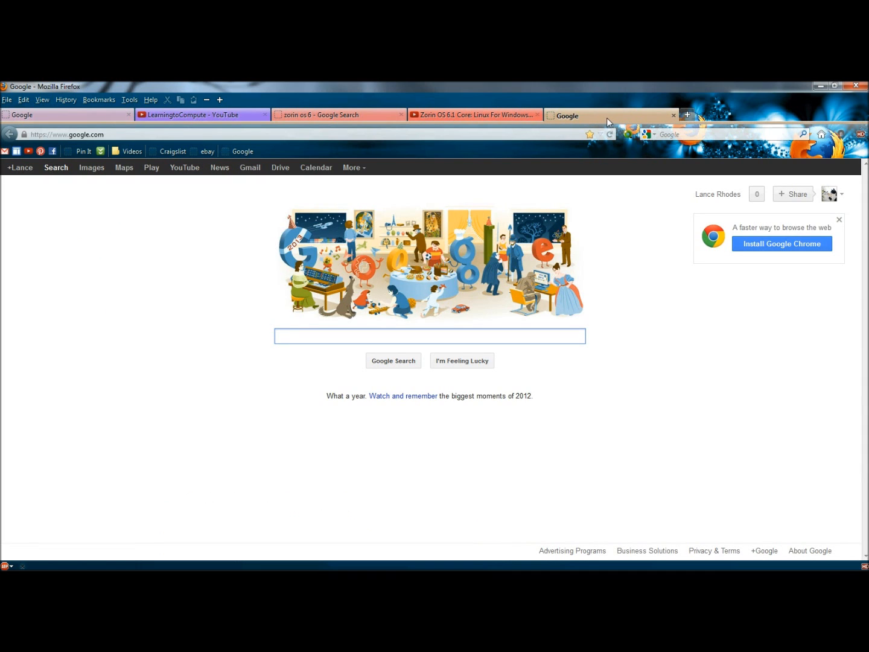
# - Open the Add-ons Manager from the Tools menu
pyautogui.click(429, 336)
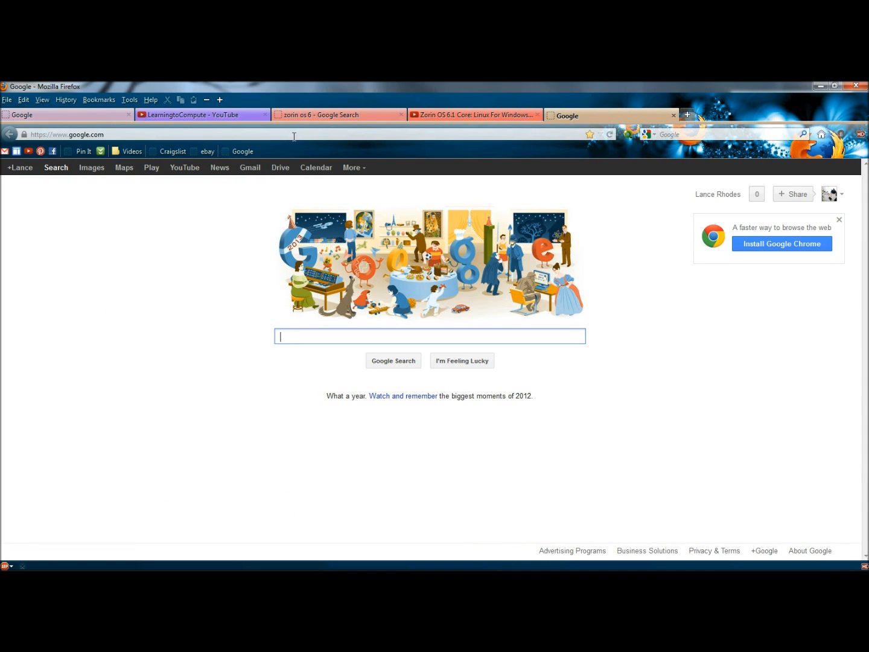
pyautogui.click(129, 99)
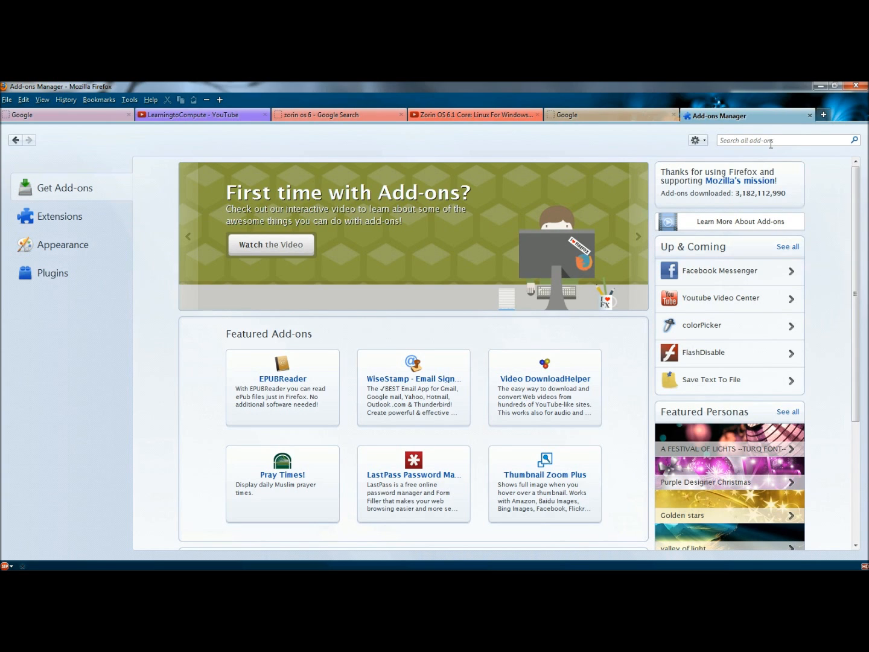
# - Search the add-ons for 'colorful tabs'
pyautogui.write('colorful tabs')
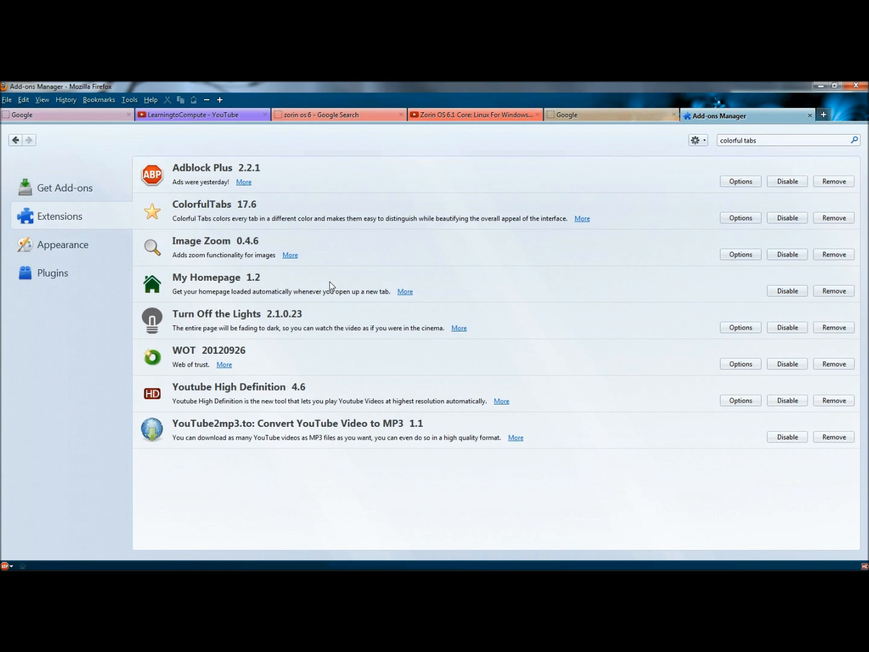
pyautogui.moveTo(213, 214)
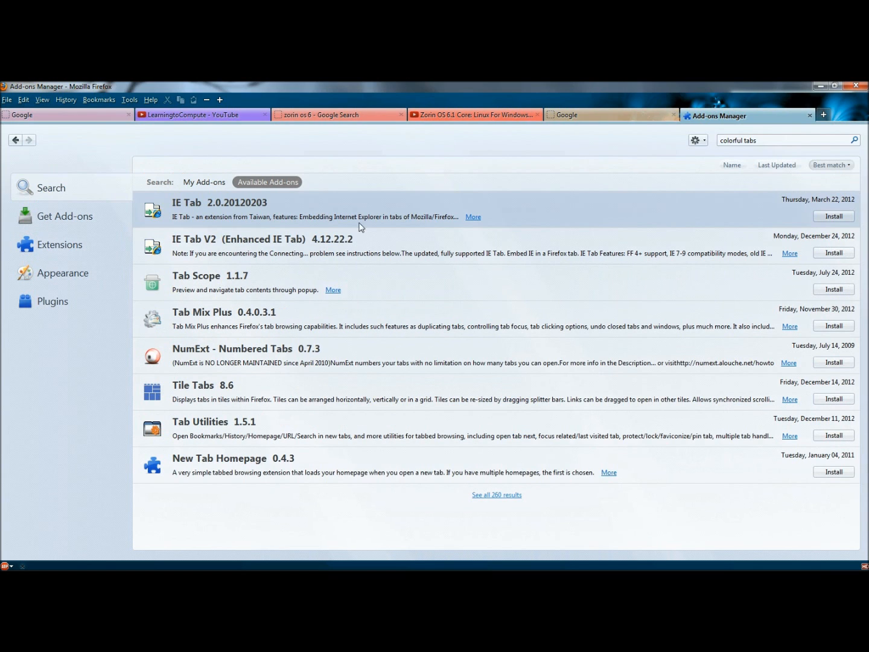
pyautogui.moveTo(409, 172)
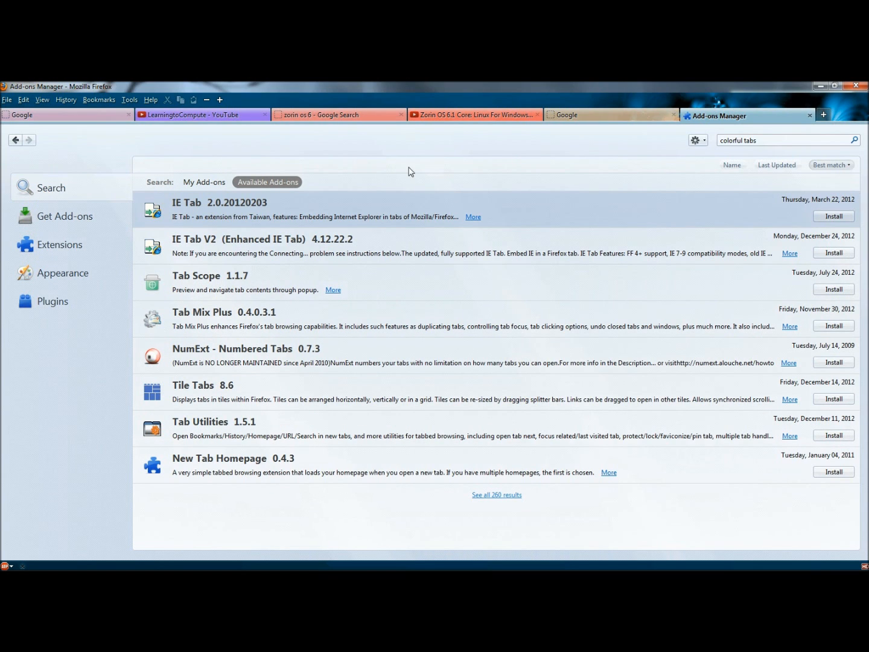
pyautogui.moveTo(289, 220)
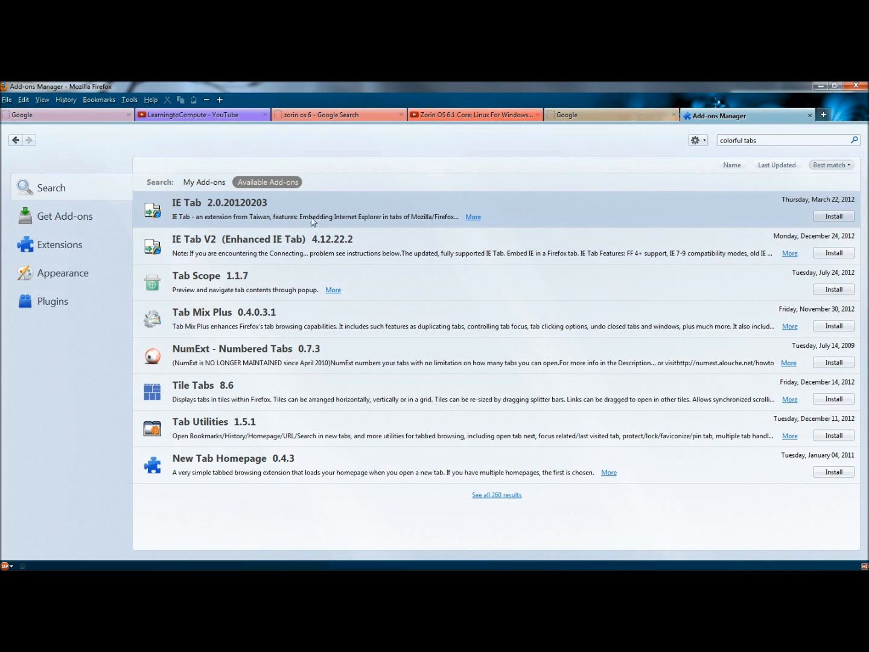
pyautogui.moveTo(833, 216)
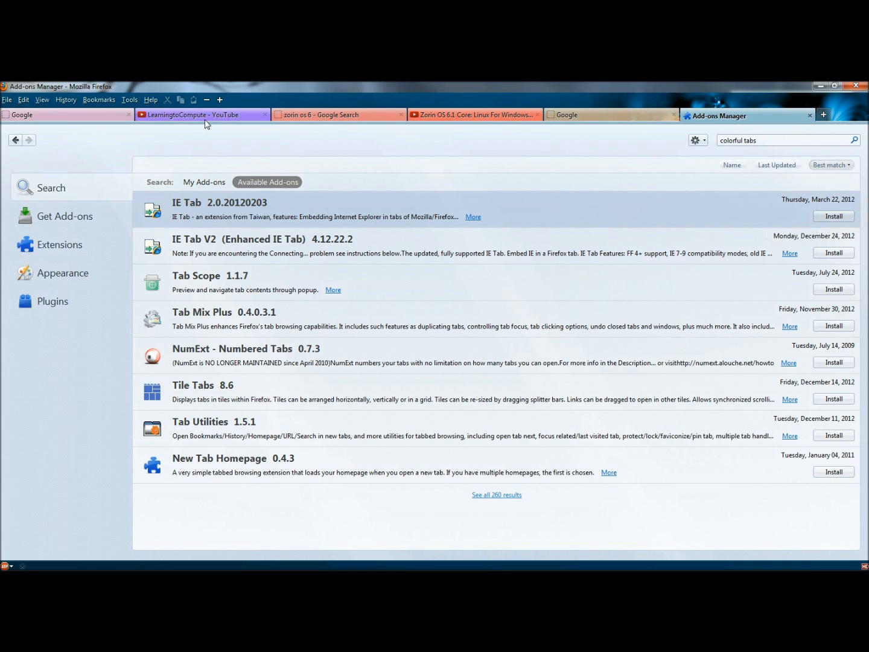
pyautogui.moveTo(161, 132)
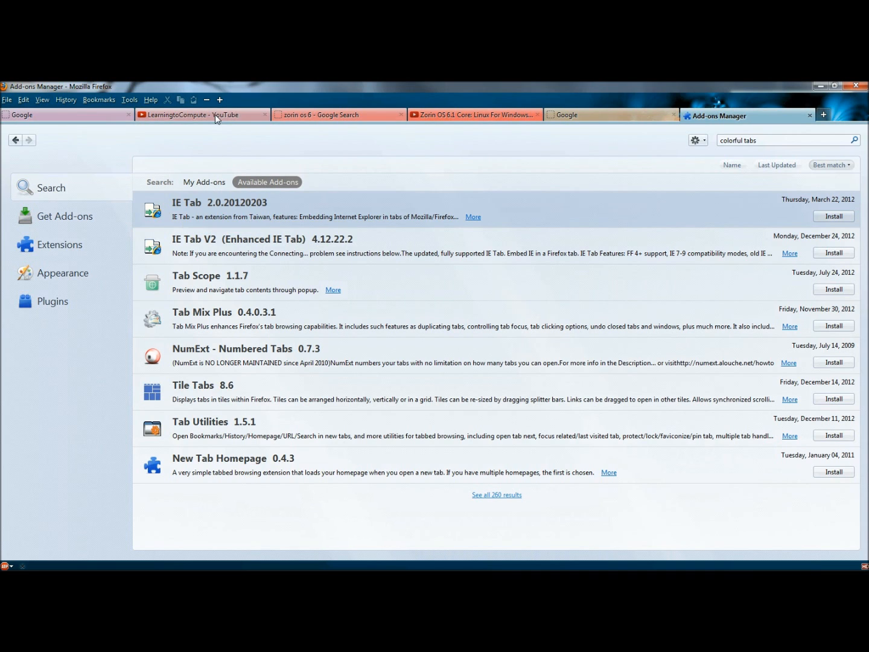
# - Colour the YouTube tab green via ColorfulTabs' Change Tab Color palette
pyautogui.rightClick(202, 114)
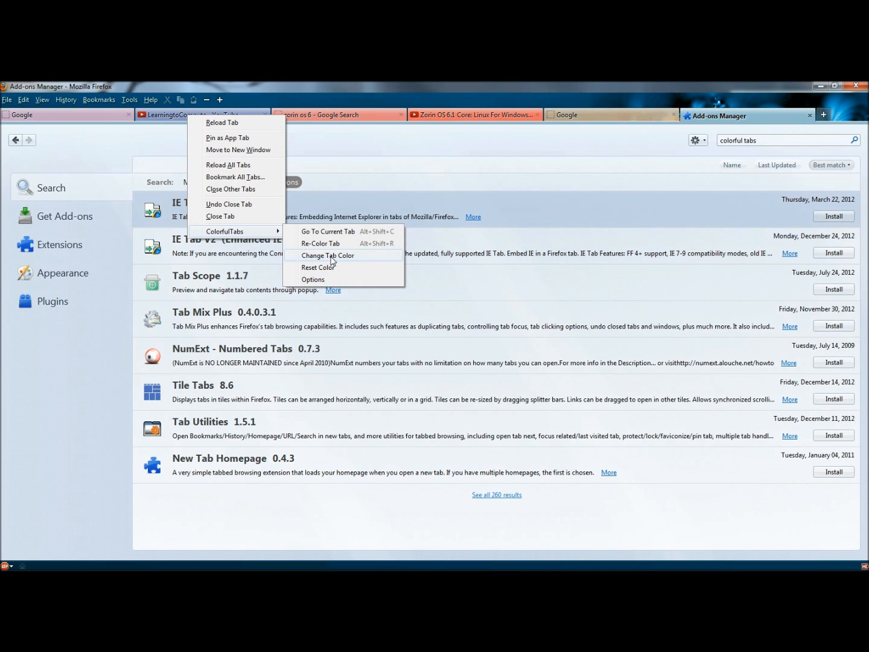
pyautogui.click(352, 261)
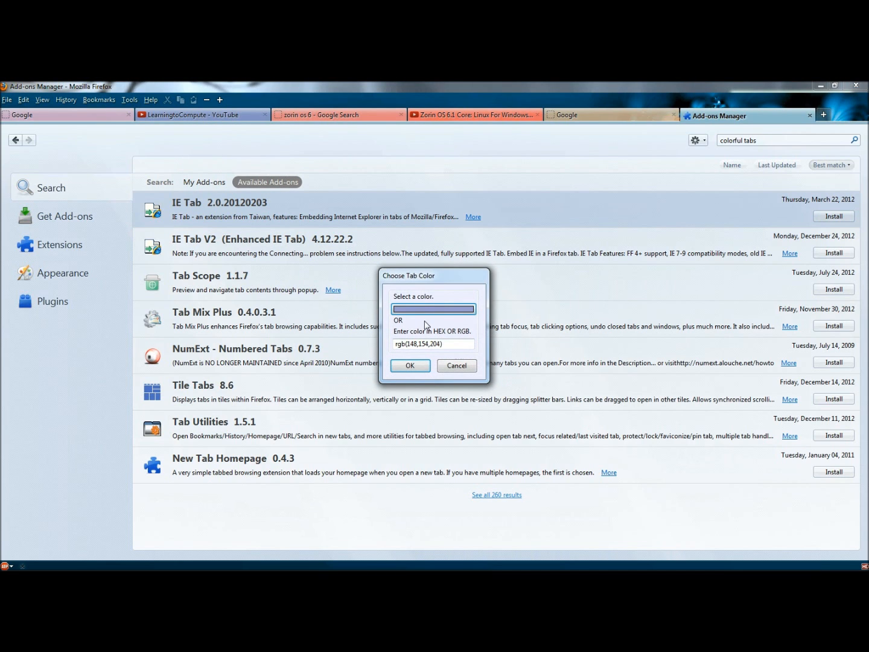
pyautogui.click(432, 308)
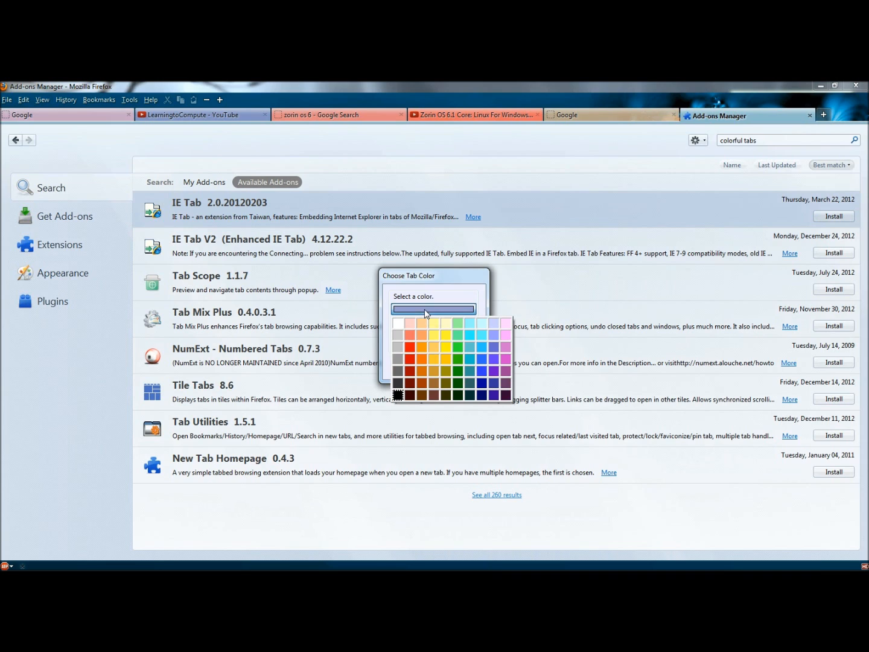
pyautogui.click(457, 359)
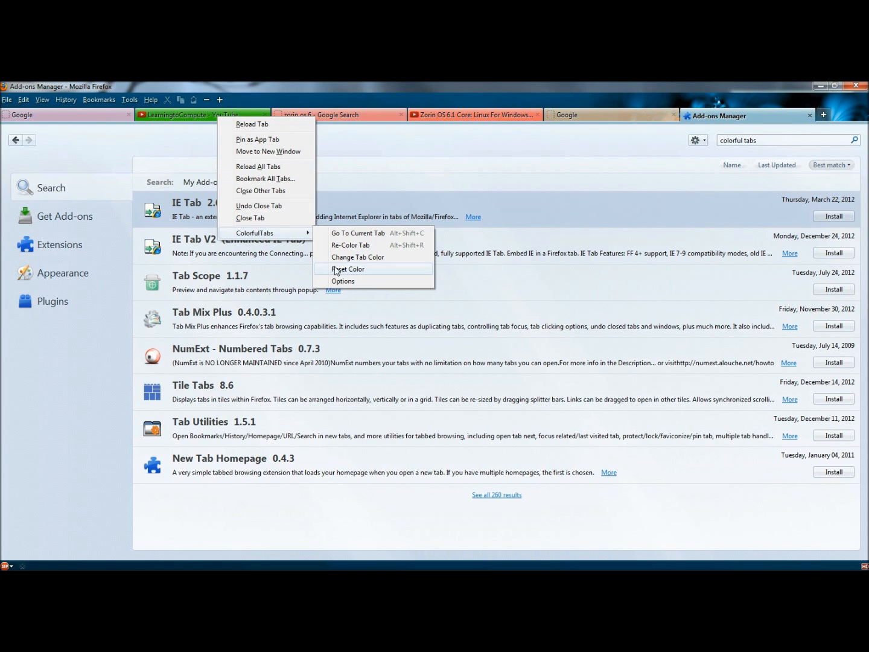
pyautogui.moveTo(357, 275)
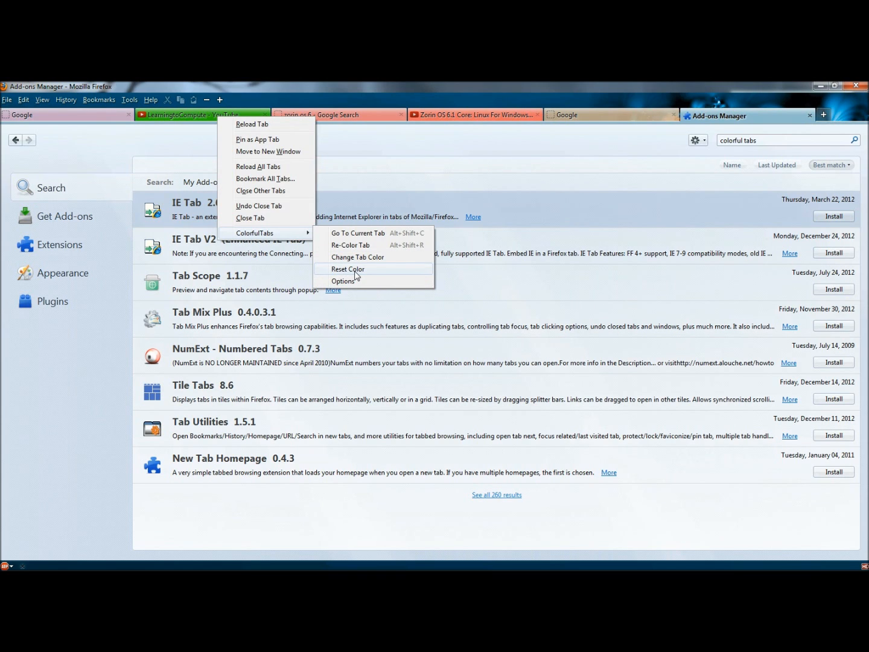
# - Reset the YouTube tab's colour and bring up the zorin os 6 tab's options
pyautogui.click(348, 268)
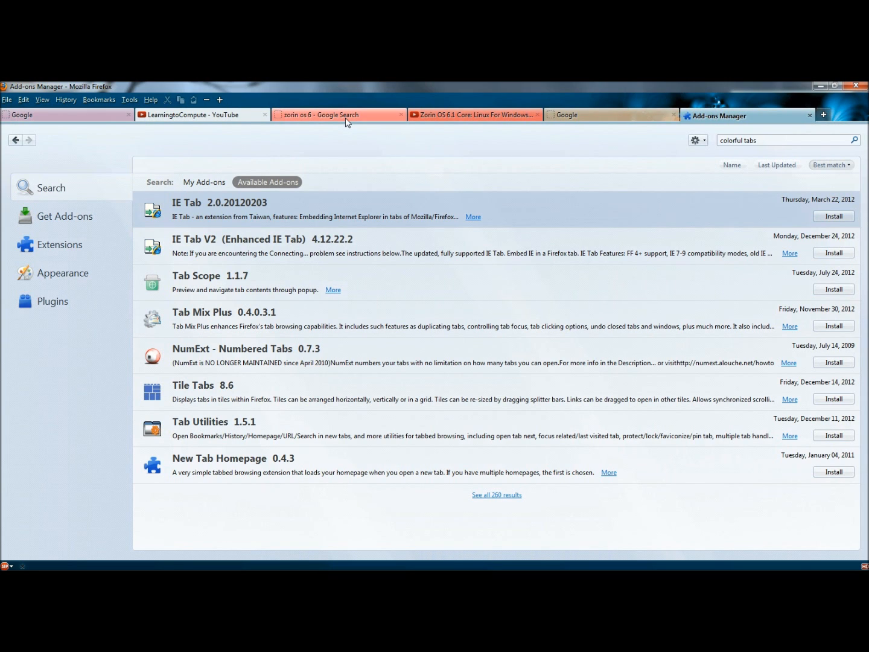
pyautogui.rightClick(338, 115)
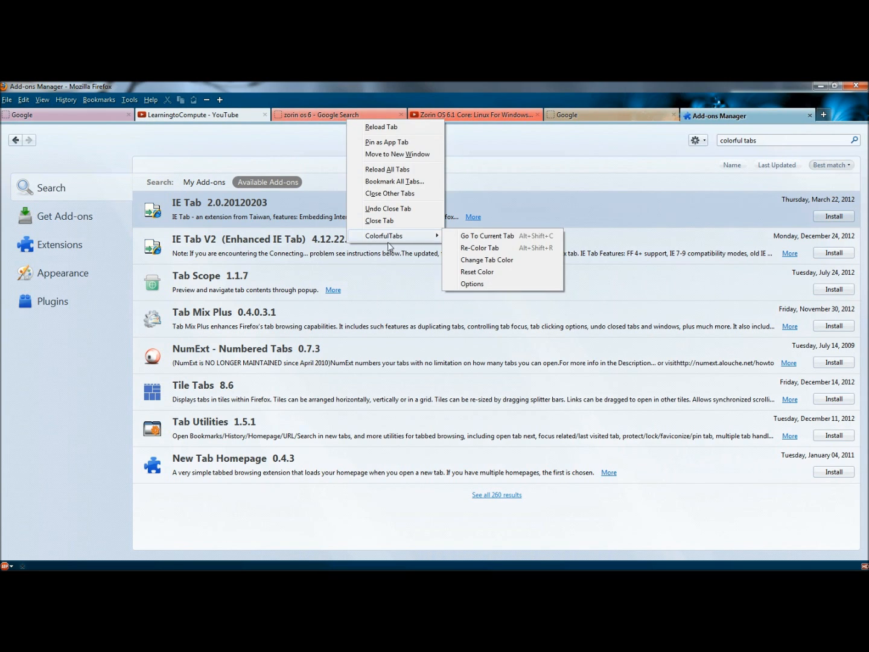
pyautogui.moveTo(473, 284)
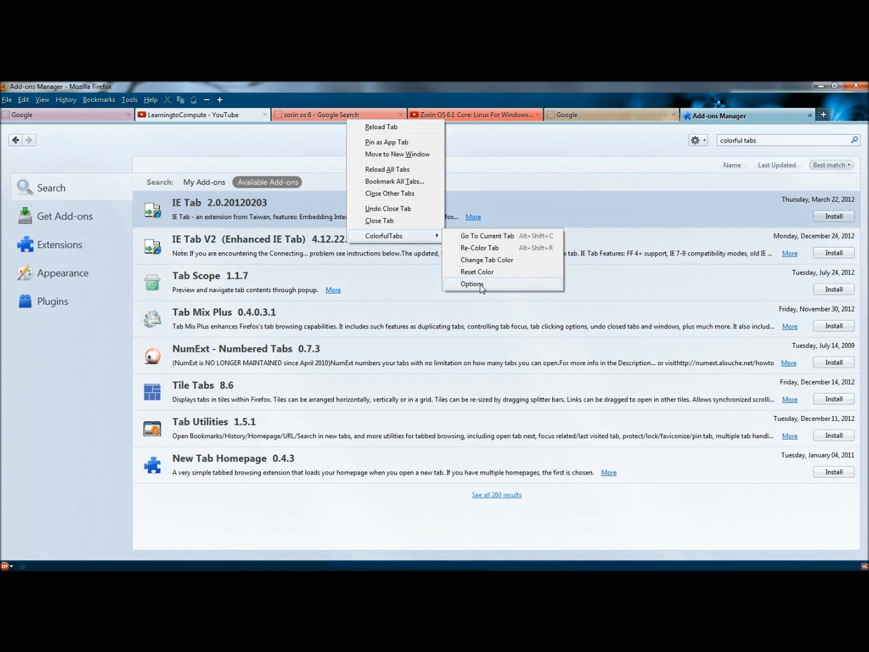
pyautogui.click(472, 284)
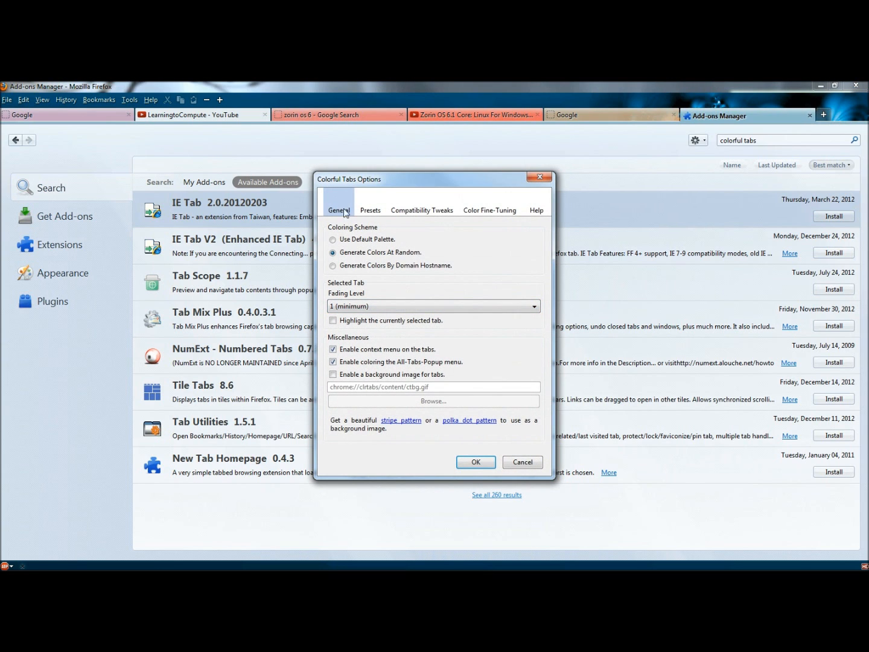
pyautogui.click(370, 210)
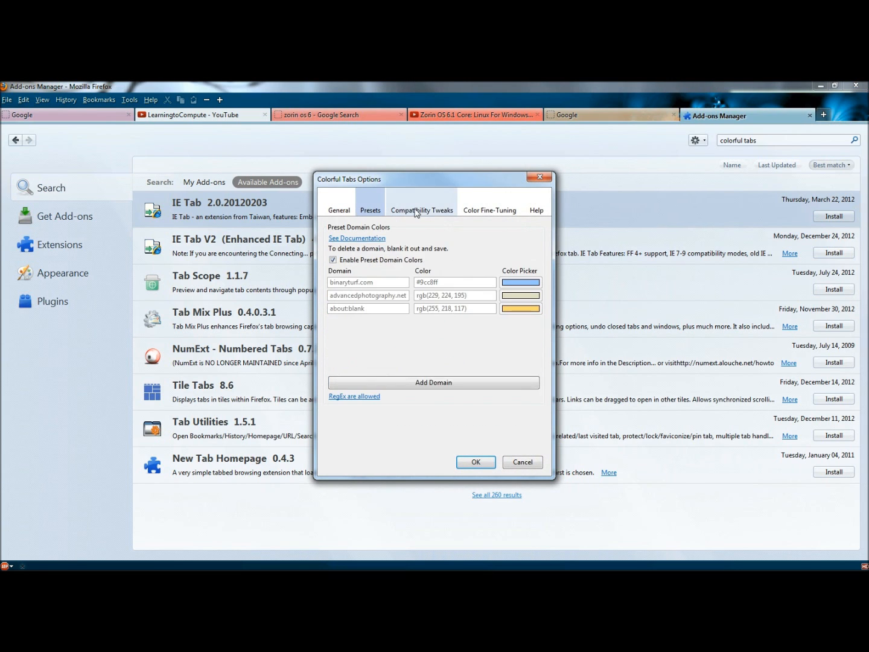
pyautogui.click(489, 210)
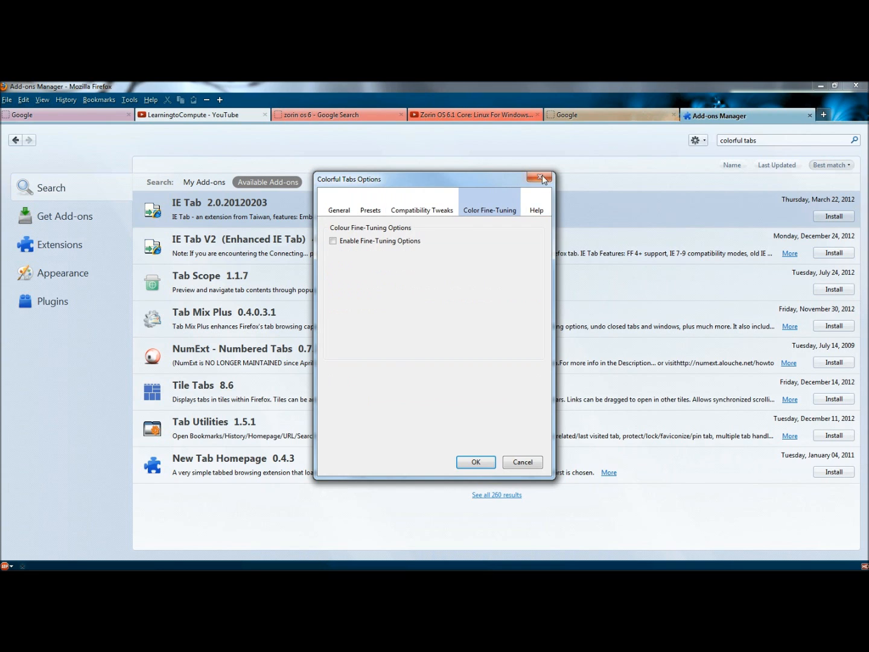
pyautogui.click(538, 177)
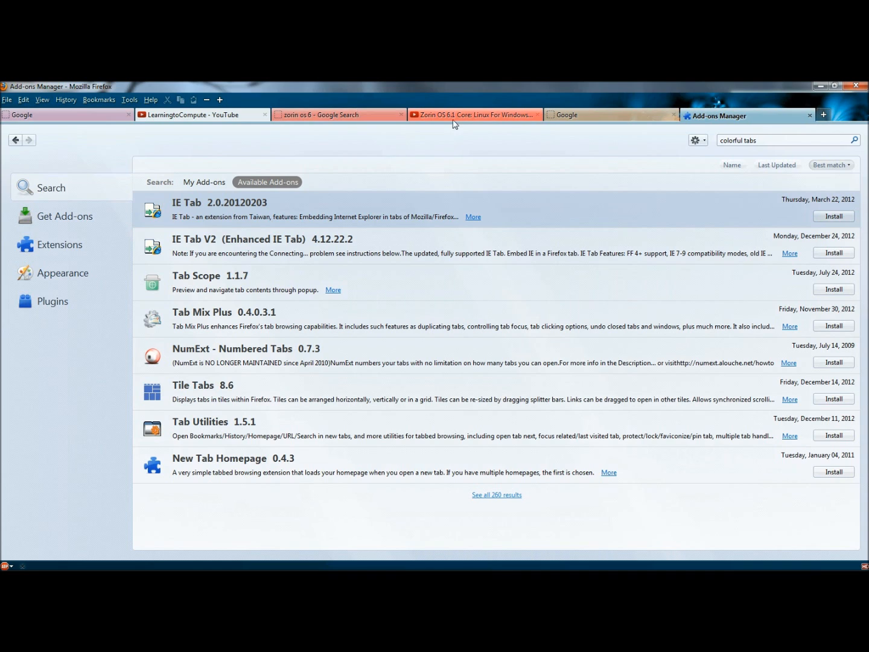
pyautogui.moveTo(452, 114)
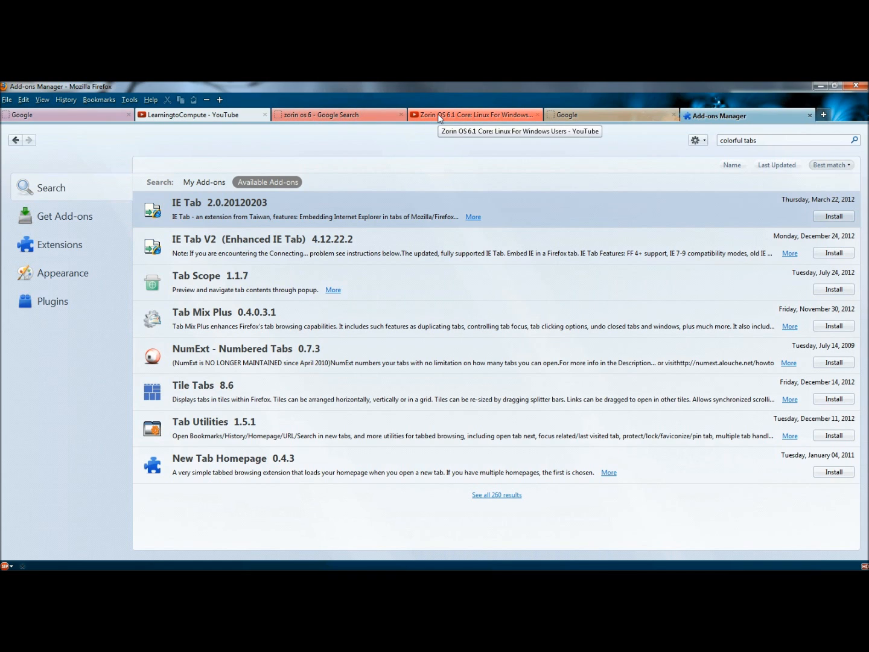
pyautogui.moveTo(431, 140)
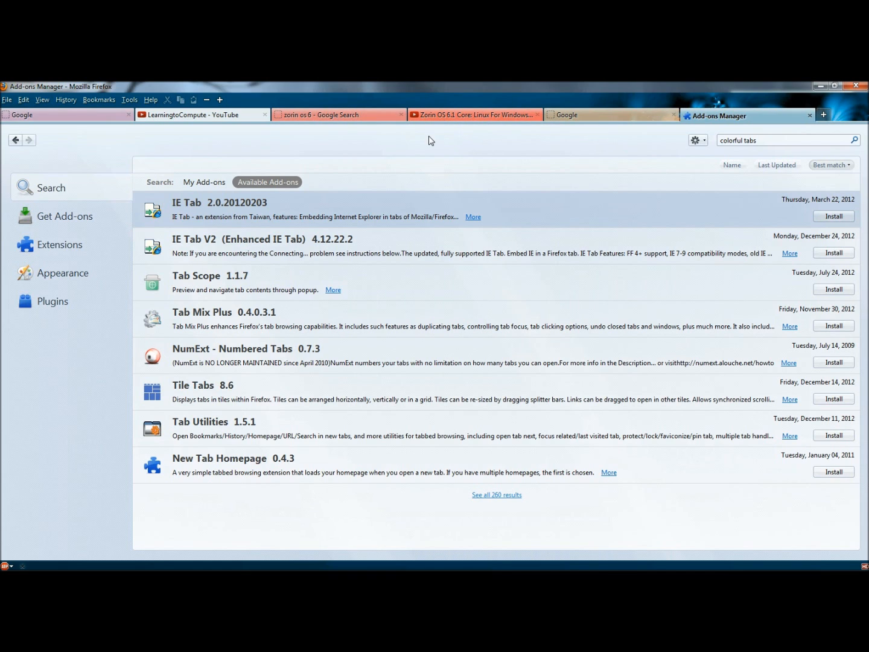